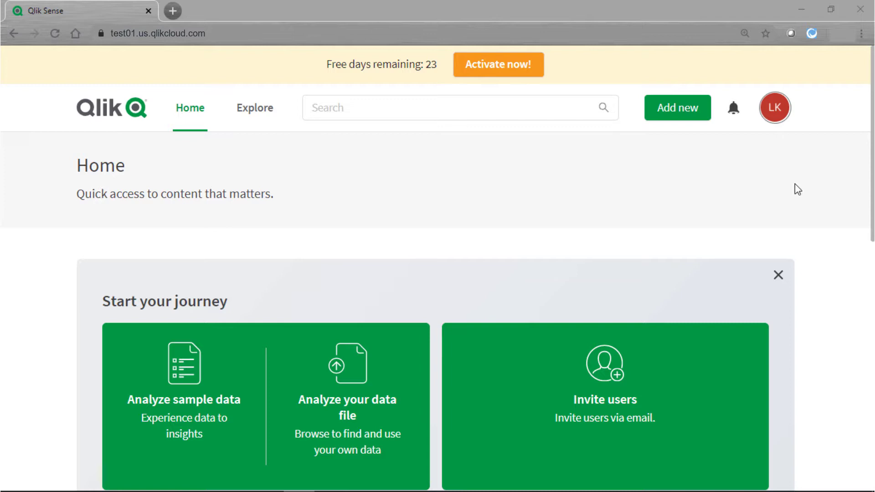
pyautogui.moveTo(604, 423)
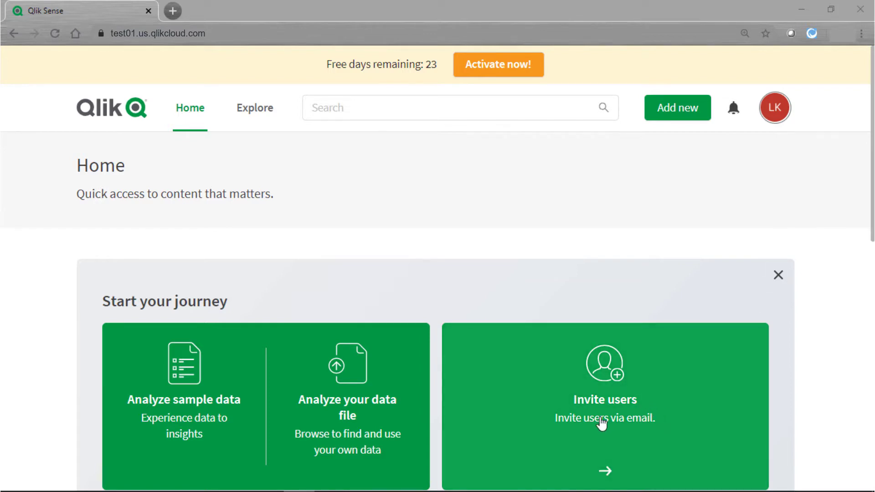
pyautogui.moveTo(775, 108)
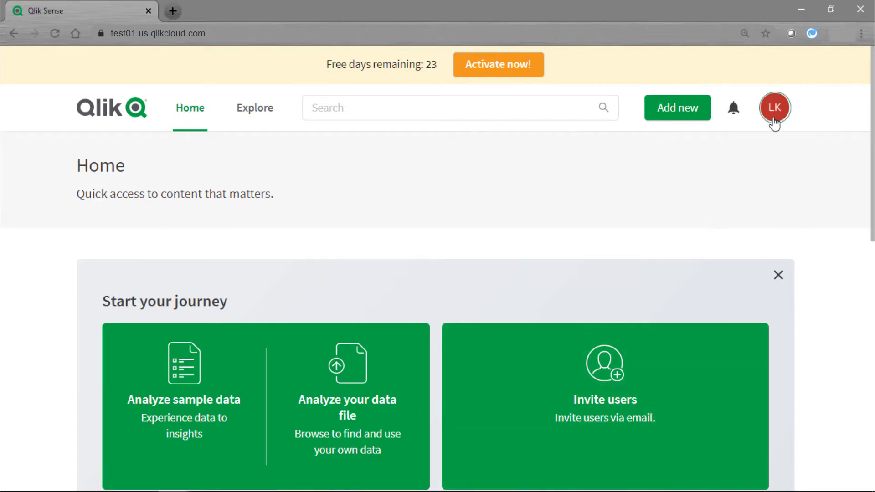
# - Start inviting users to the Test01 tenant from the LK account menu
pyautogui.click(773, 107)
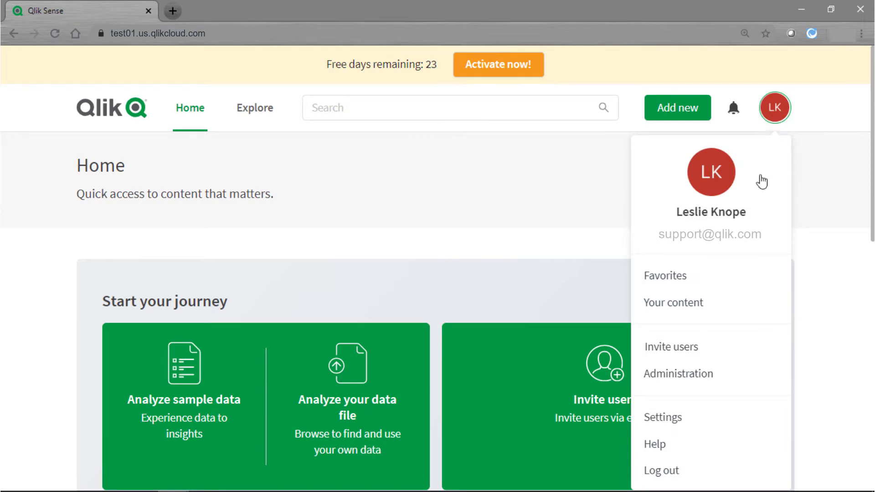
pyautogui.click(671, 346)
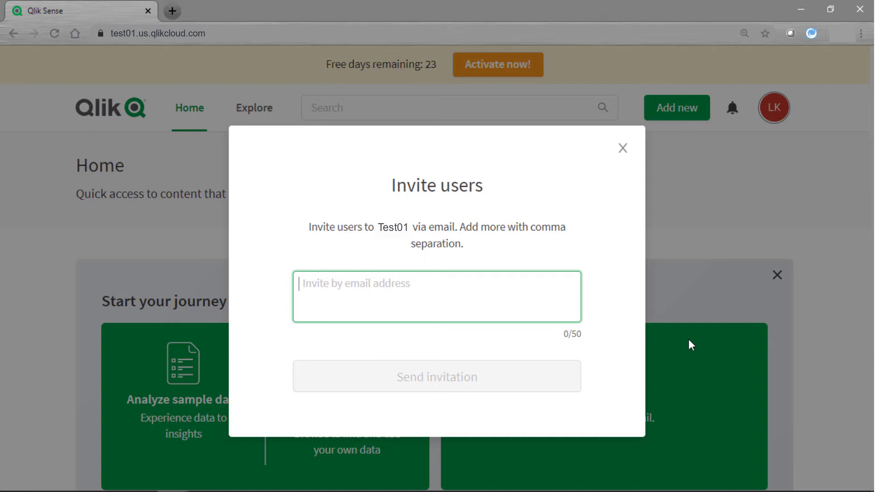
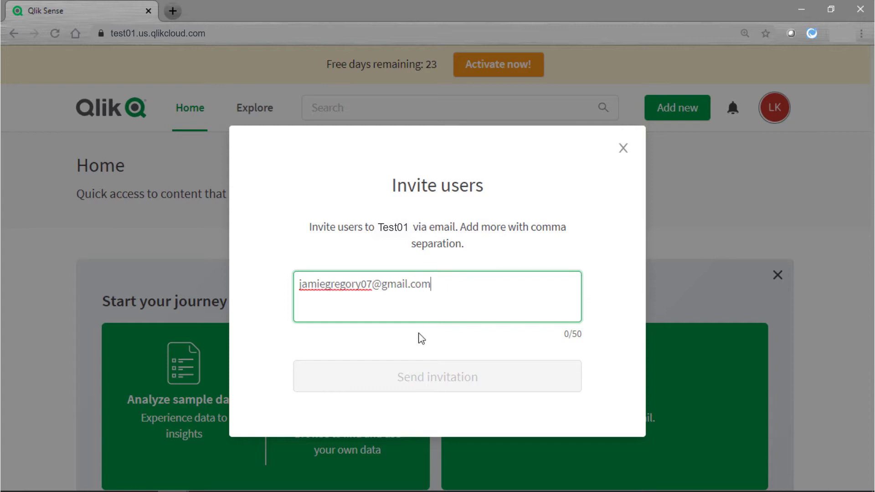
pyautogui.press('Enter')
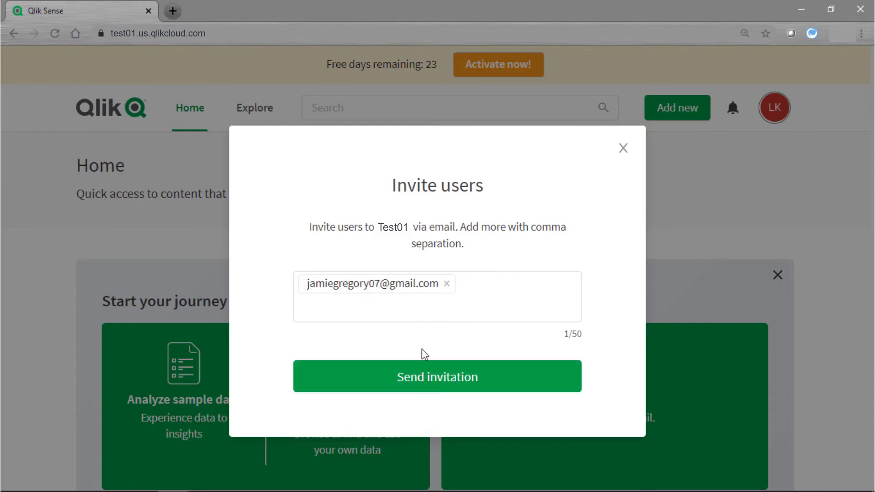
pyautogui.moveTo(436, 377)
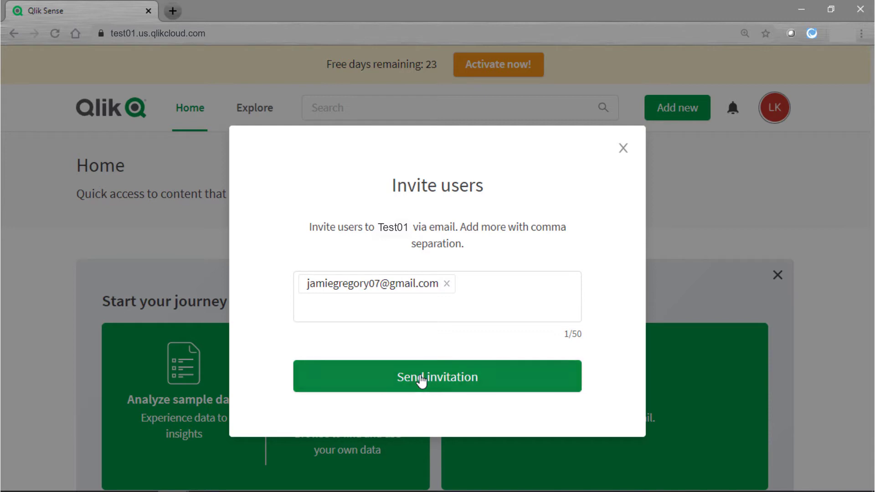
pyautogui.click(436, 376)
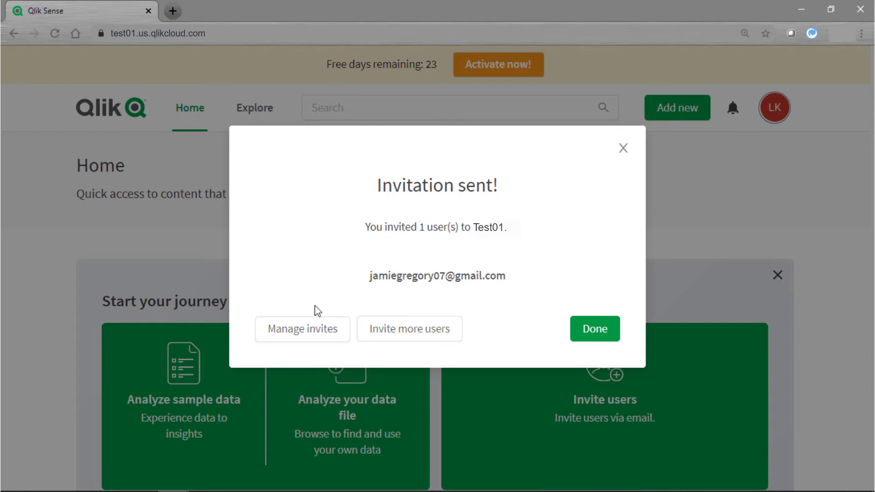
pyautogui.moveTo(409, 329)
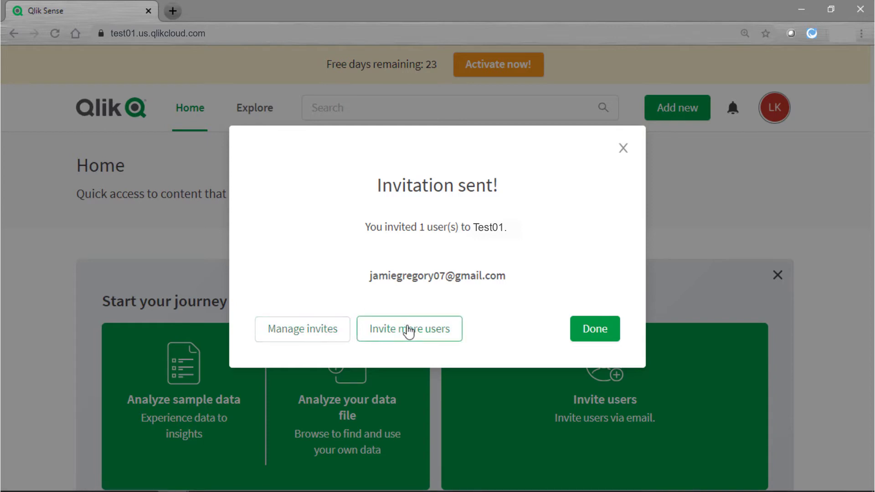
pyautogui.moveTo(594, 329)
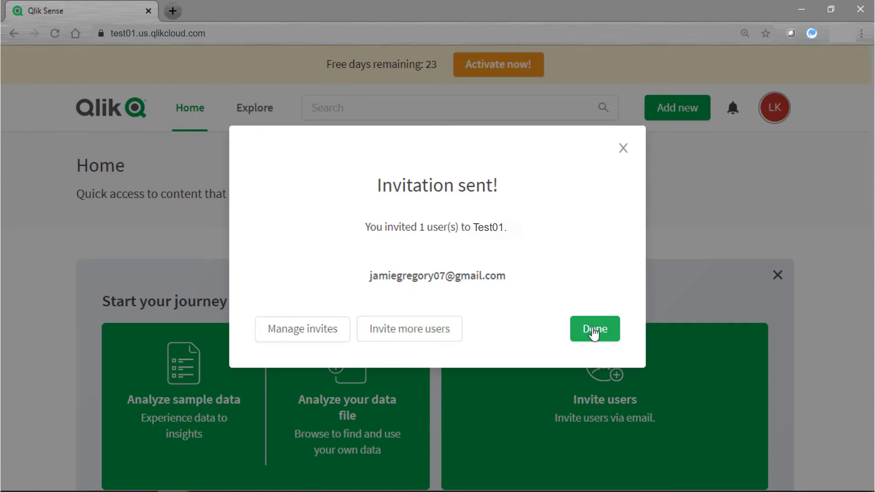
# - Dismiss the Invitation sent confirmation with Done, returning to Home
pyautogui.click(594, 329)
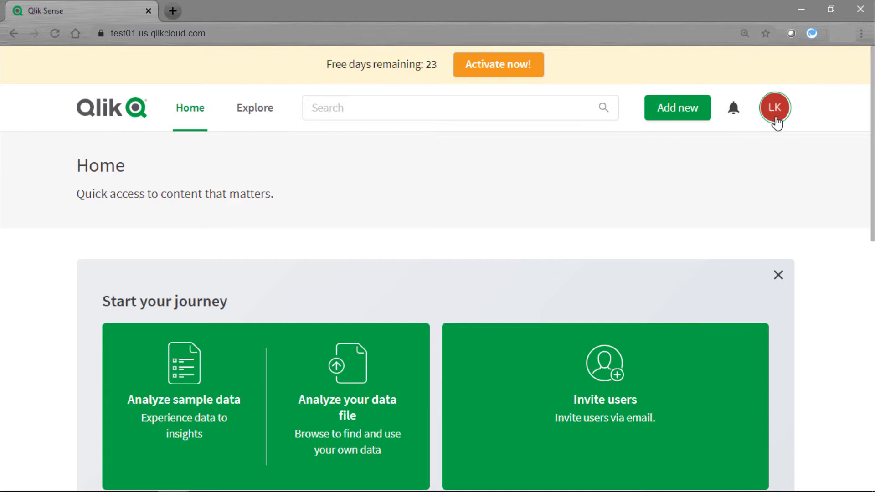
# - Go to Administration from the LK account menu to see the Users list with the pending invitee
pyautogui.click(774, 107)
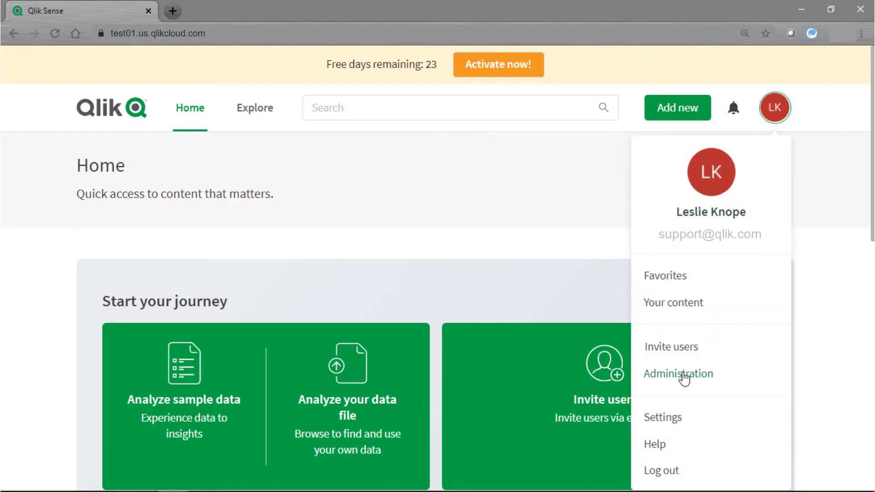
pyautogui.click(678, 374)
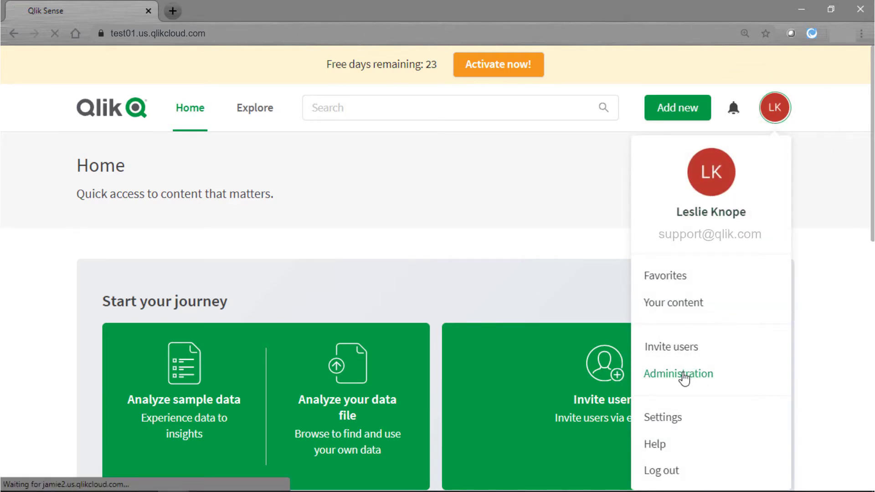
pyautogui.click(678, 374)
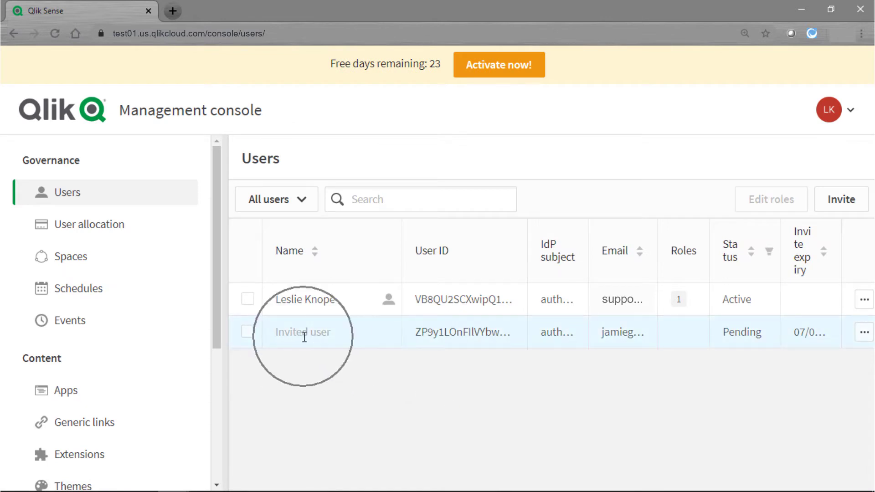
pyautogui.moveTo(621, 332)
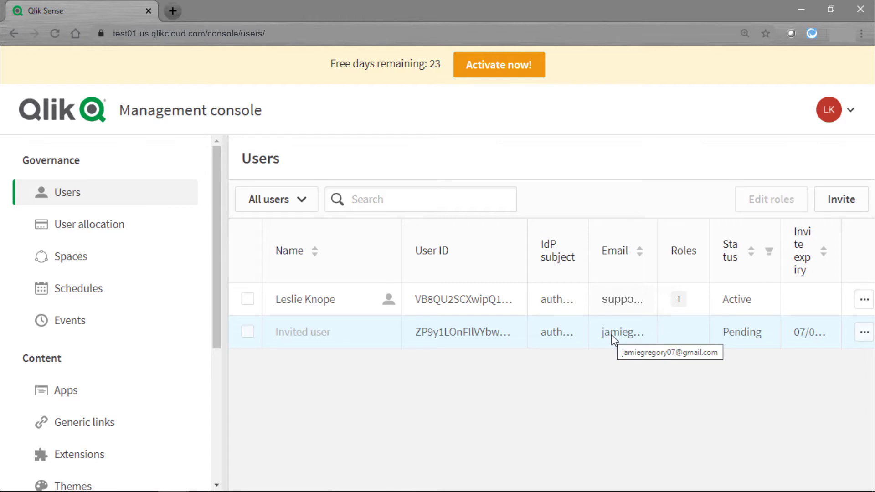
pyautogui.moveTo(811, 339)
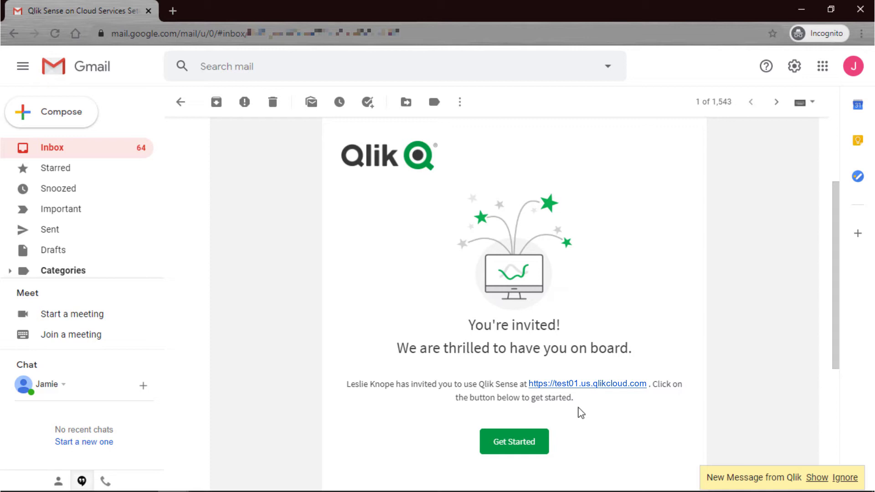
# - Accept the Qlik invitation from the Gmail message via Get Started
pyautogui.click(513, 441)
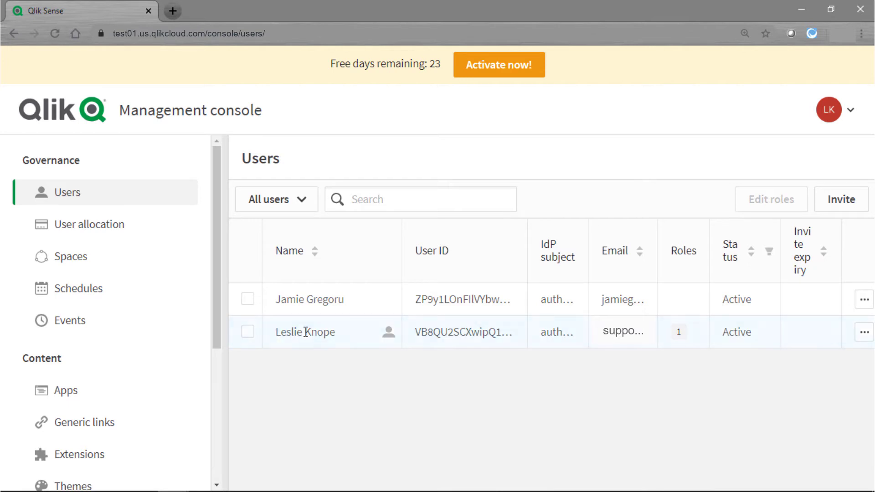
pyautogui.moveTo(308, 299)
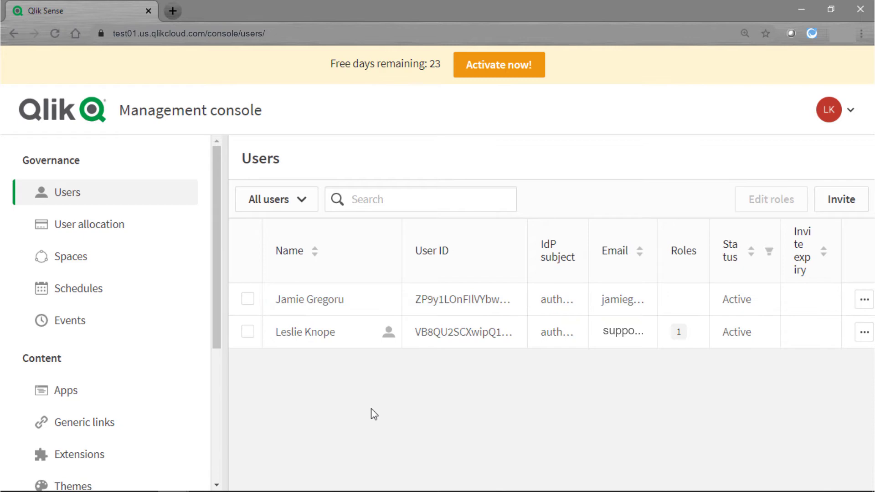
pyautogui.moveTo(350, 383)
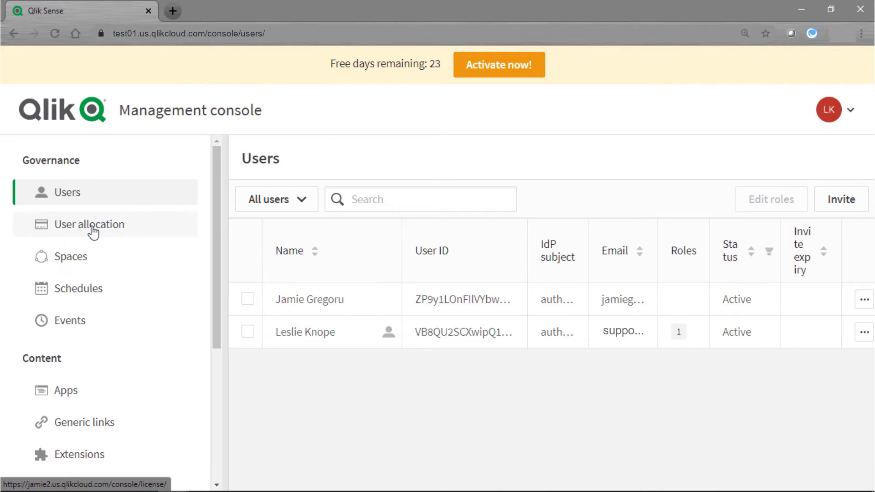
pyautogui.click(88, 224)
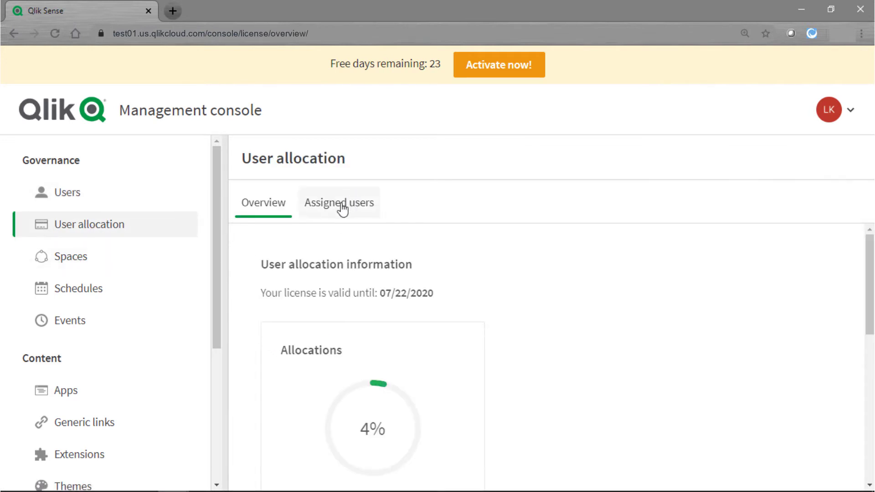
pyautogui.click(338, 203)
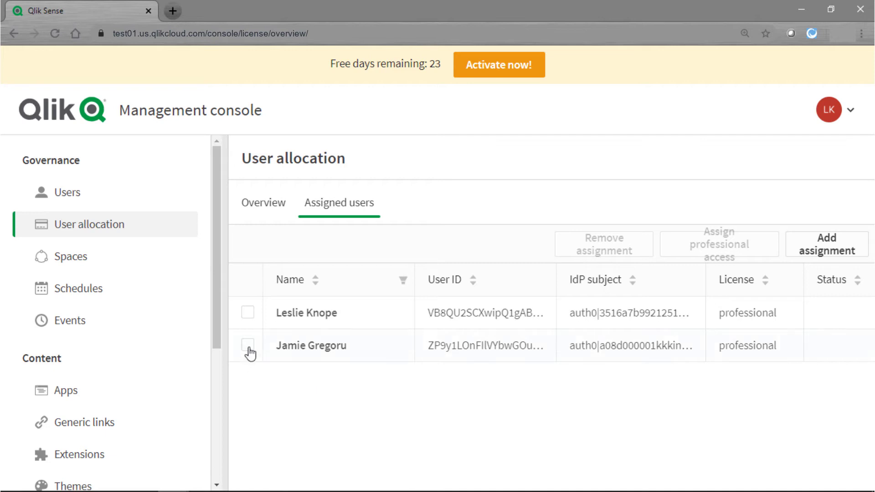
pyautogui.click(248, 345)
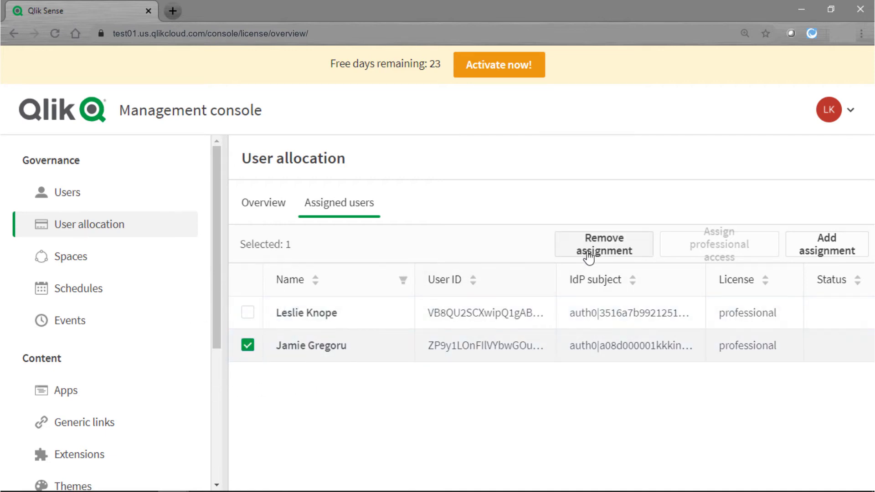
pyautogui.click(603, 244)
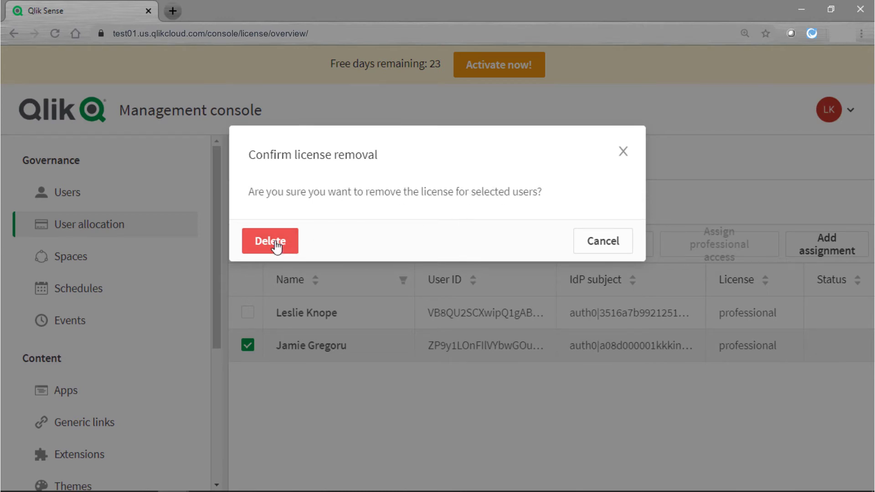
pyautogui.click(270, 241)
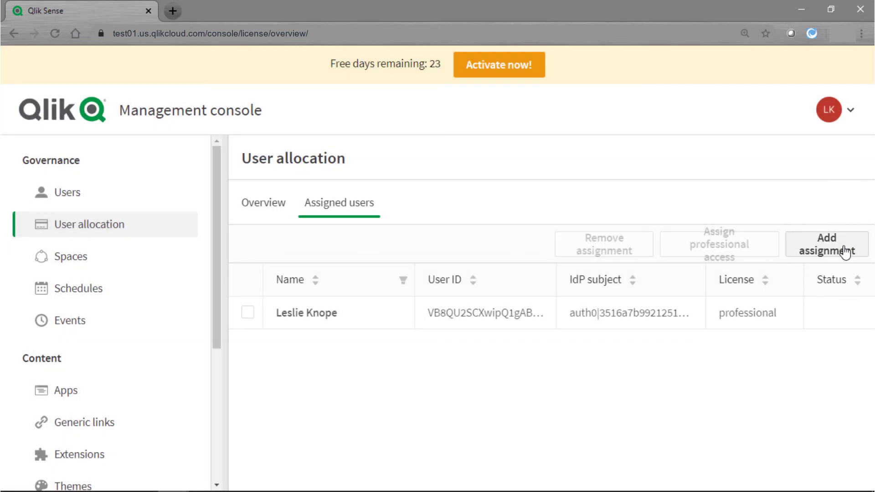
pyautogui.click(826, 244)
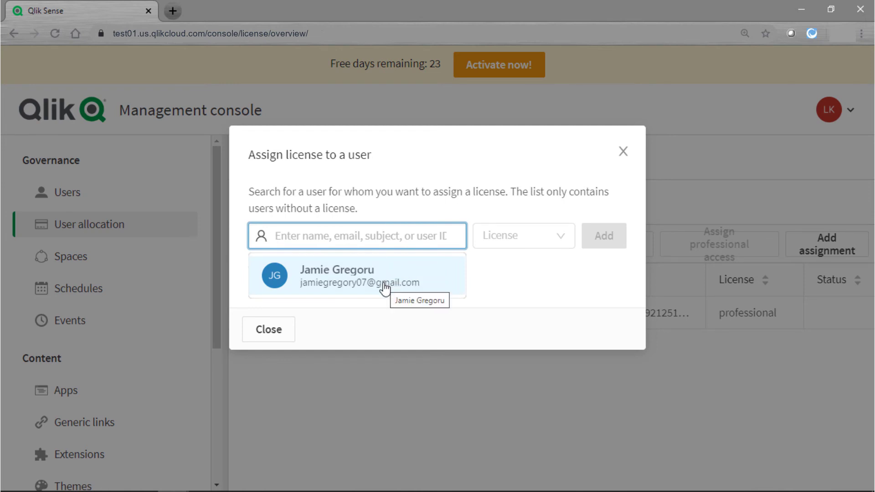
pyautogui.click(337, 275)
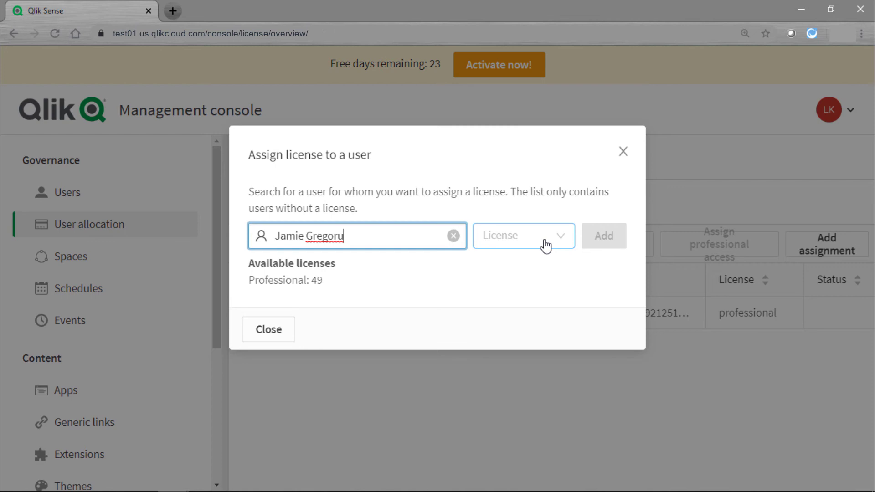
pyautogui.click(523, 235)
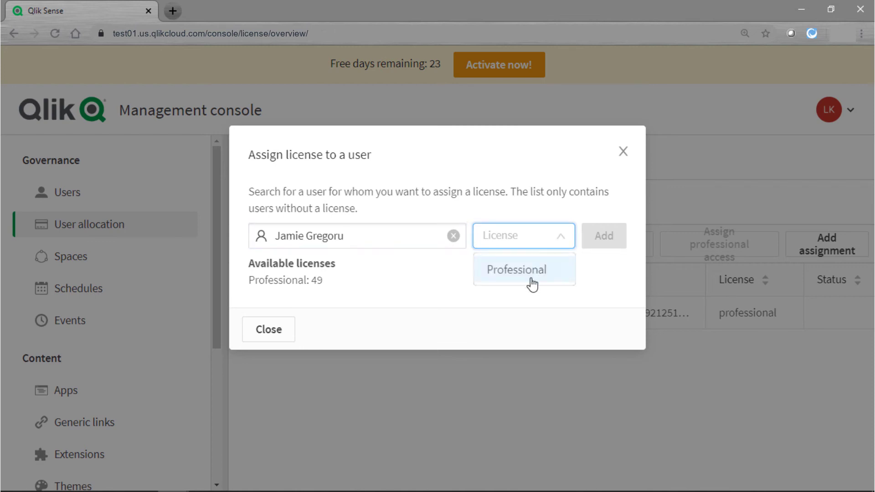
pyautogui.moveTo(526, 277)
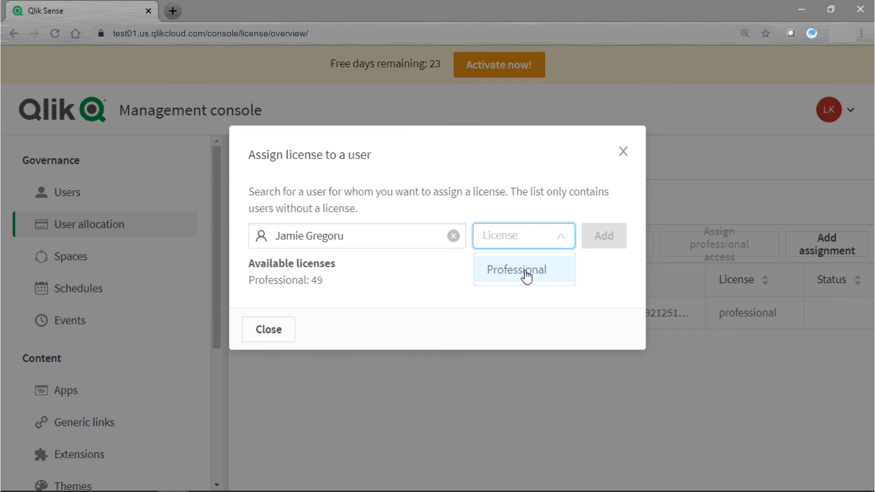
pyautogui.click(524, 269)
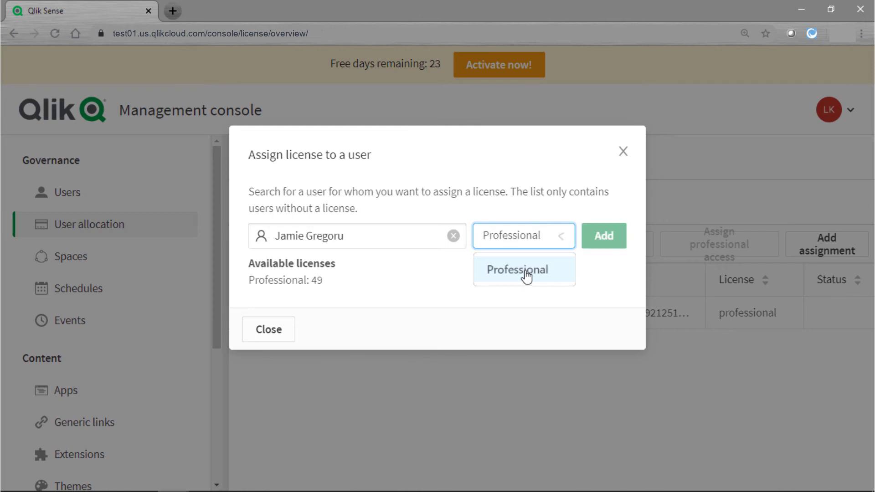
pyautogui.click(523, 270)
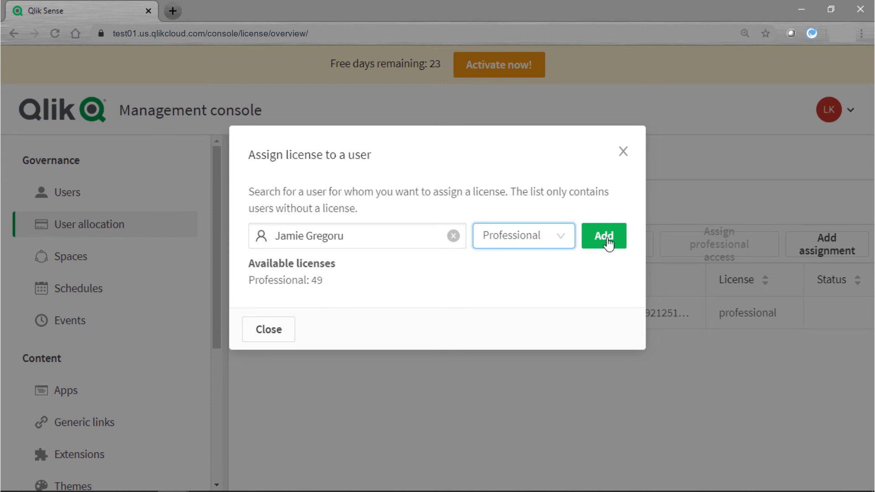
pyautogui.click(604, 235)
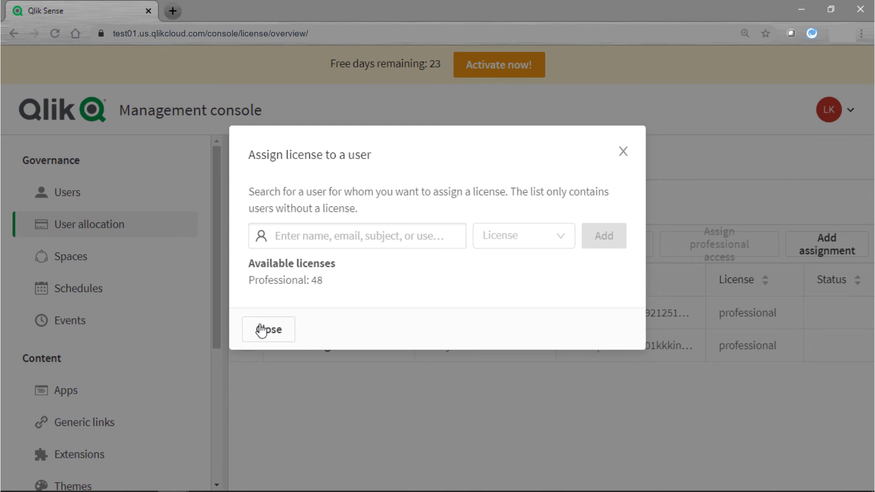
pyautogui.click(267, 329)
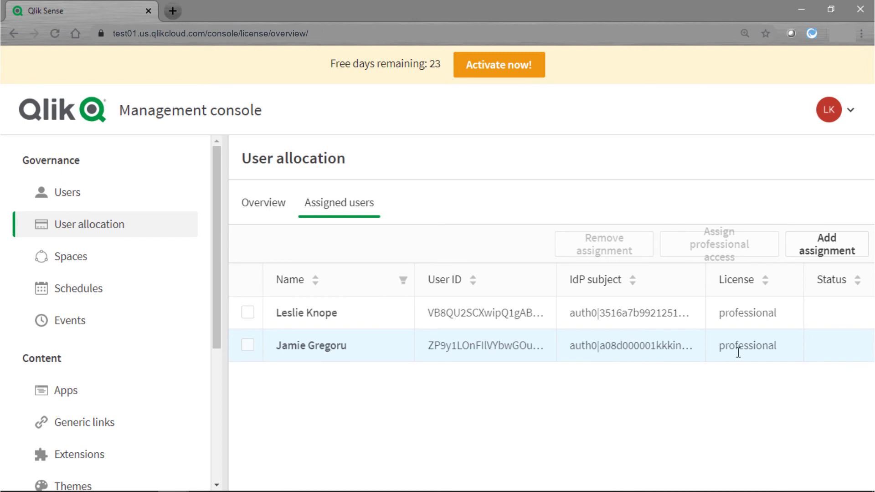
pyautogui.moveTo(746, 352)
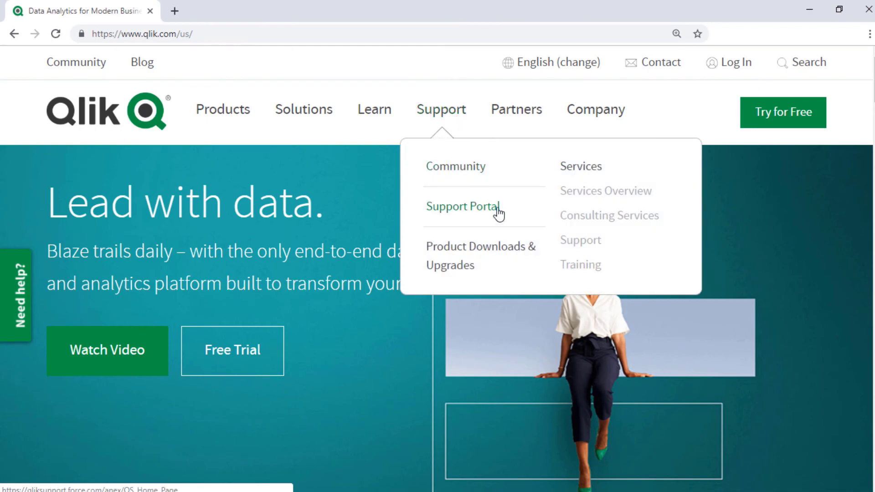
# - Search the Qlik Support Portal for Windows Event Logs
pyautogui.click(462, 206)
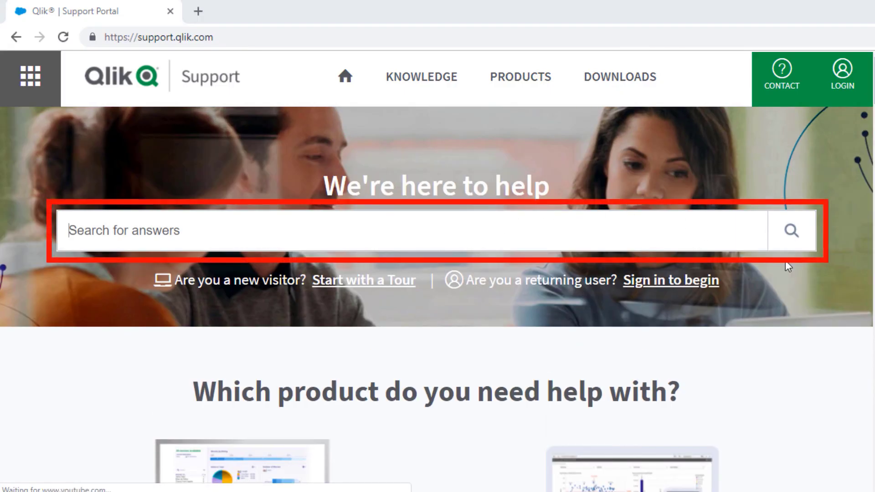
pyautogui.write('Windows Event Logs')
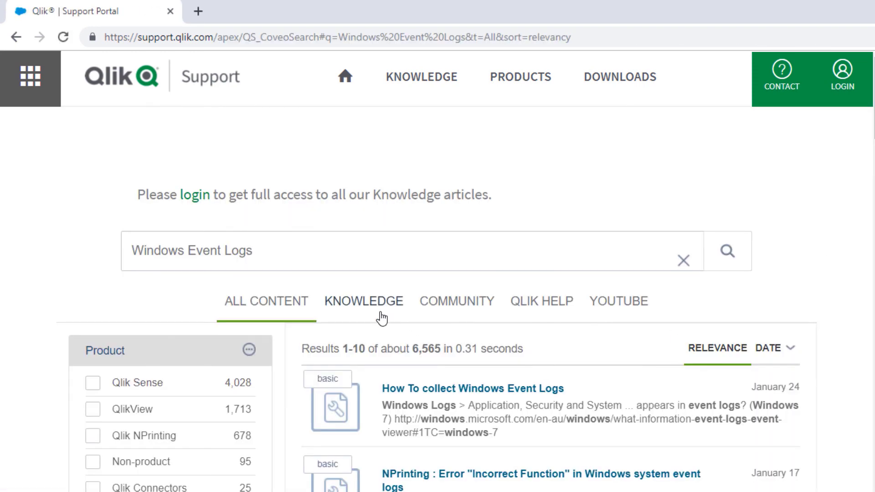
pyautogui.moveTo(460, 318)
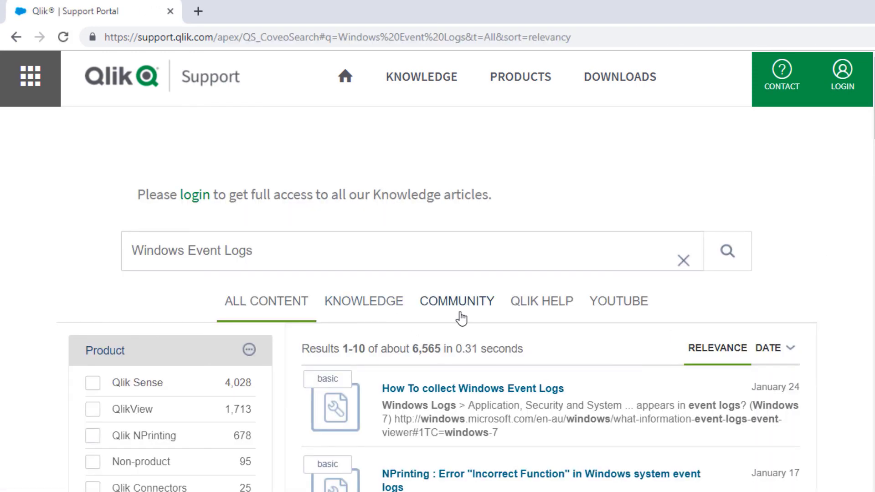
pyautogui.moveTo(628, 312)
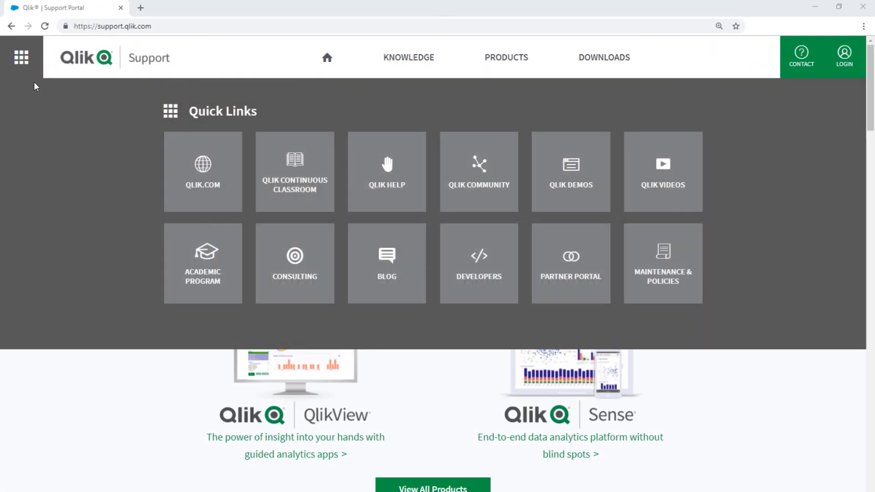
# - Reach the Qlik Support Updates Blog through Qlik Community's Blogs page
pyautogui.click(478, 171)
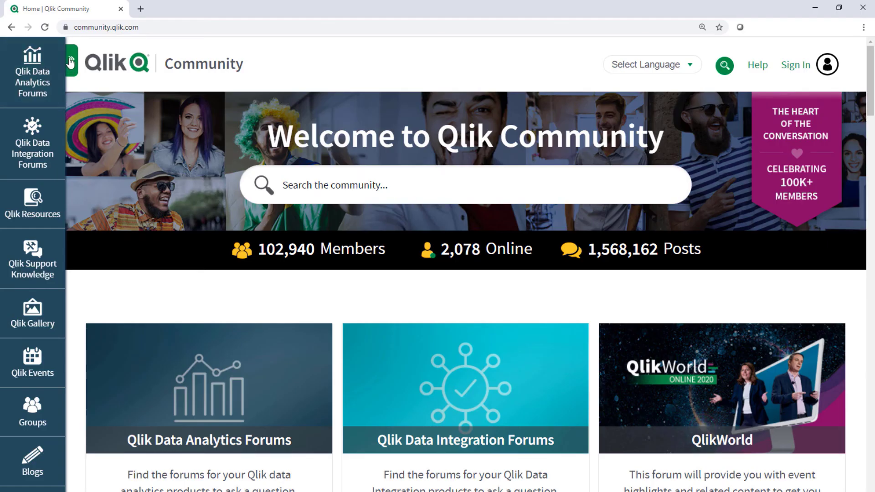
pyautogui.click(69, 61)
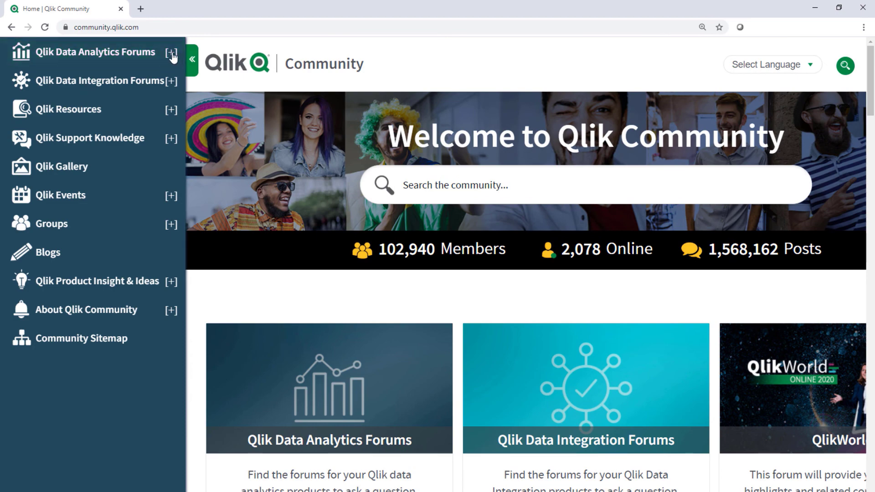
pyautogui.click(171, 51)
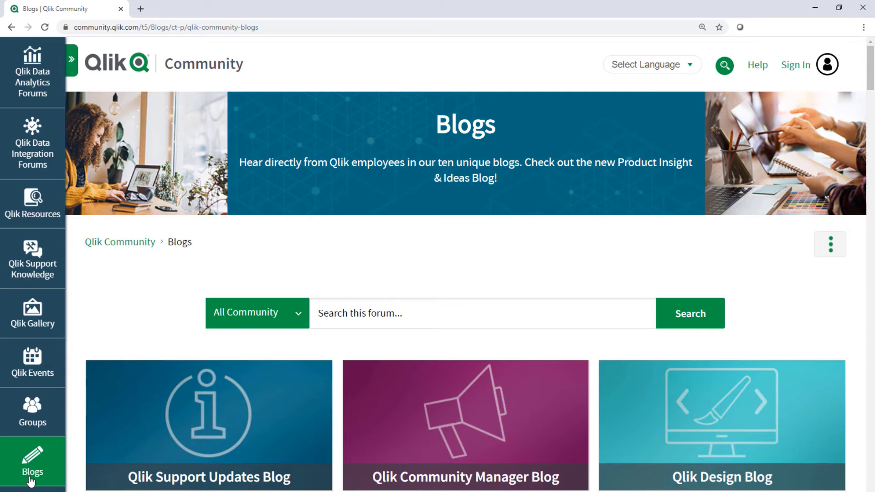
pyautogui.moveTo(217, 485)
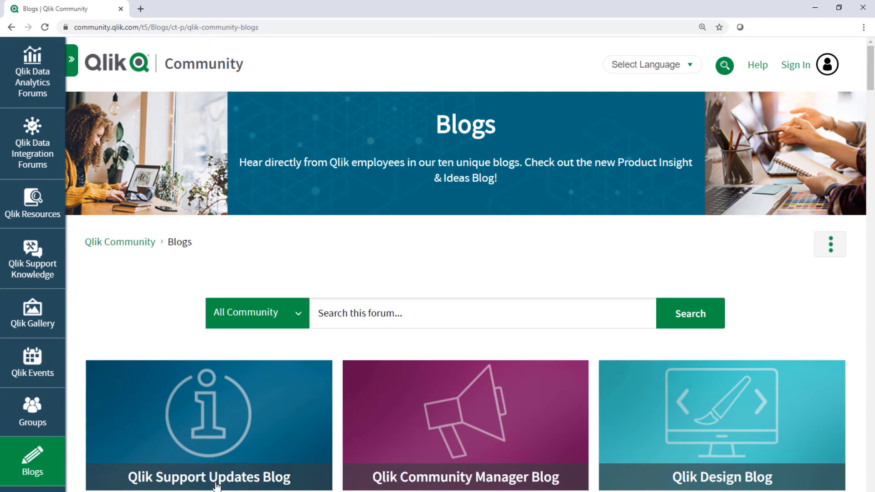
pyautogui.click(208, 424)
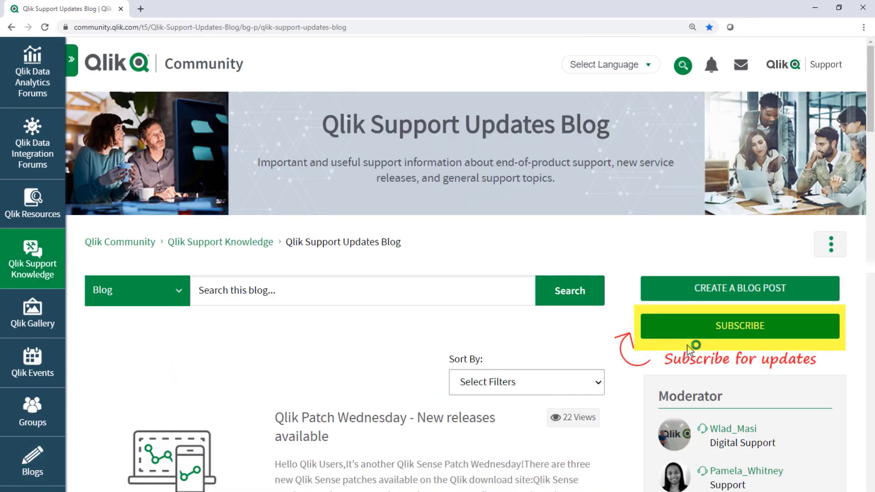